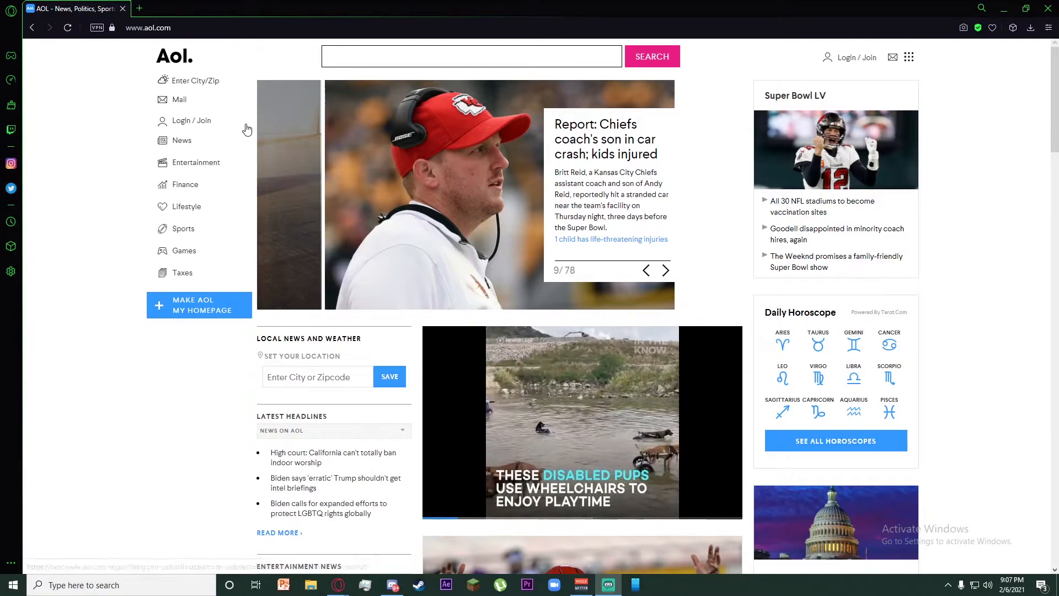
mouse_move(199, 55)
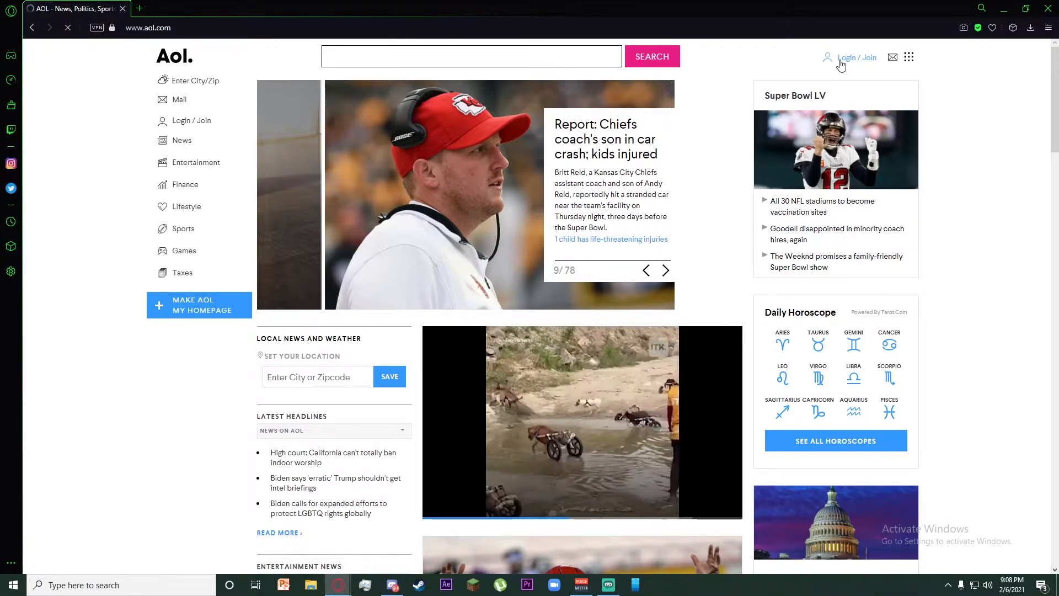
Submit the account email on AOL's sign-in page and open a new browser tab
left_click(857, 56)
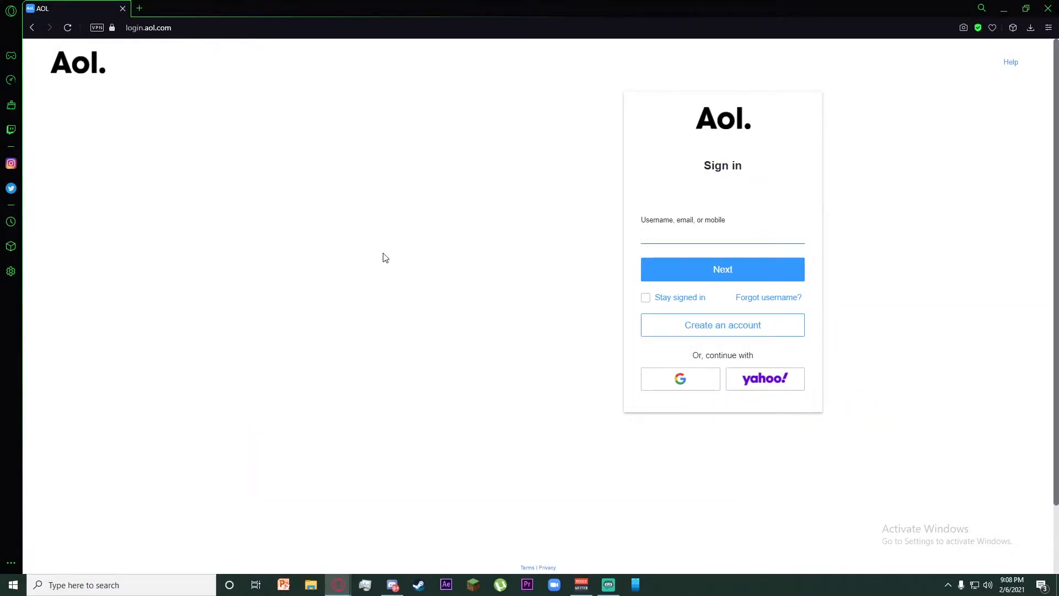
mouse_move(821, 270)
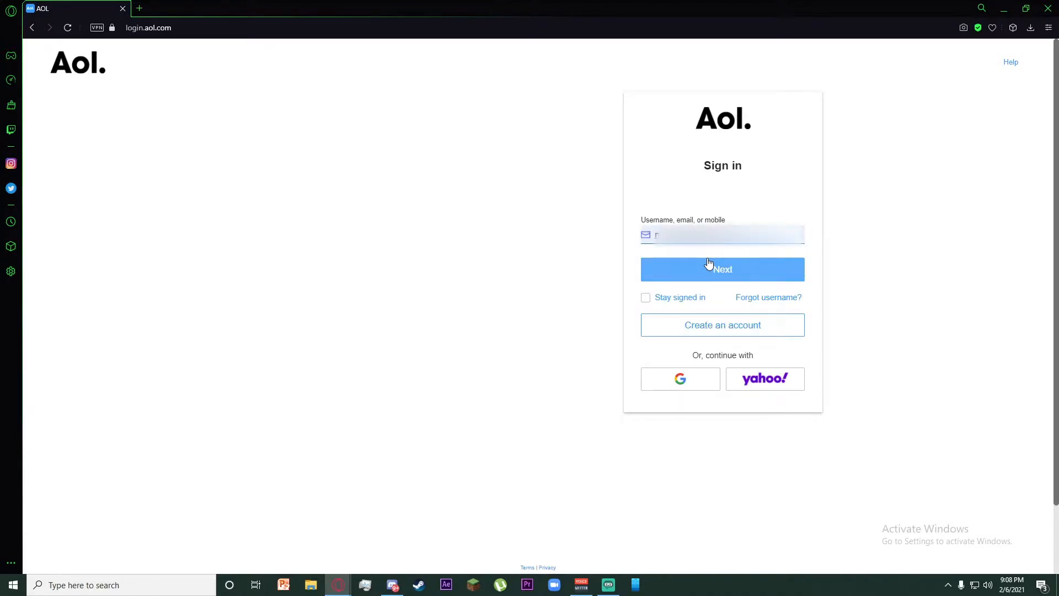
mouse_move(710, 257)
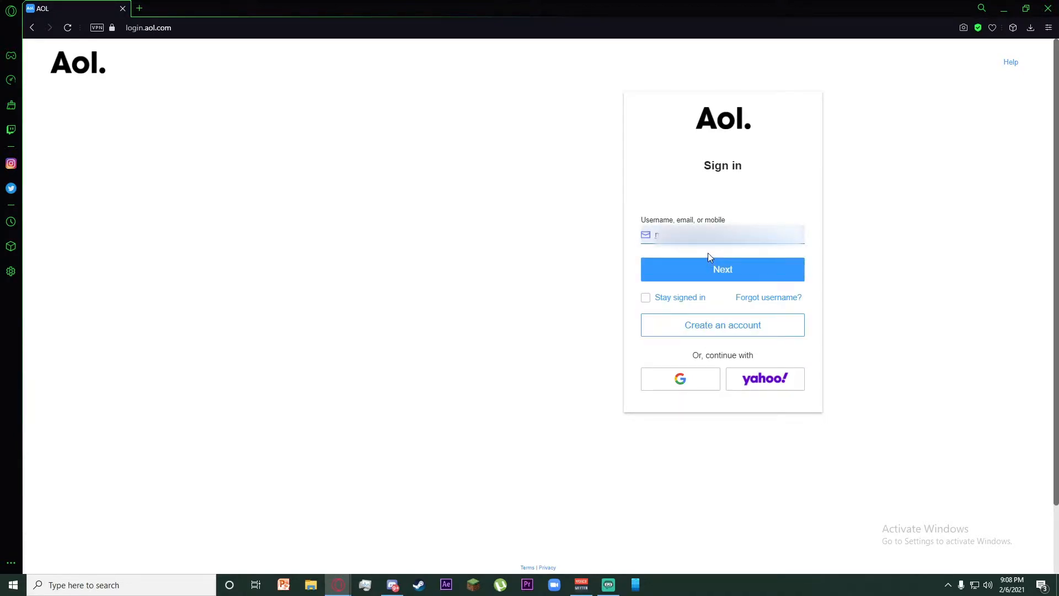
left_click(723, 269)
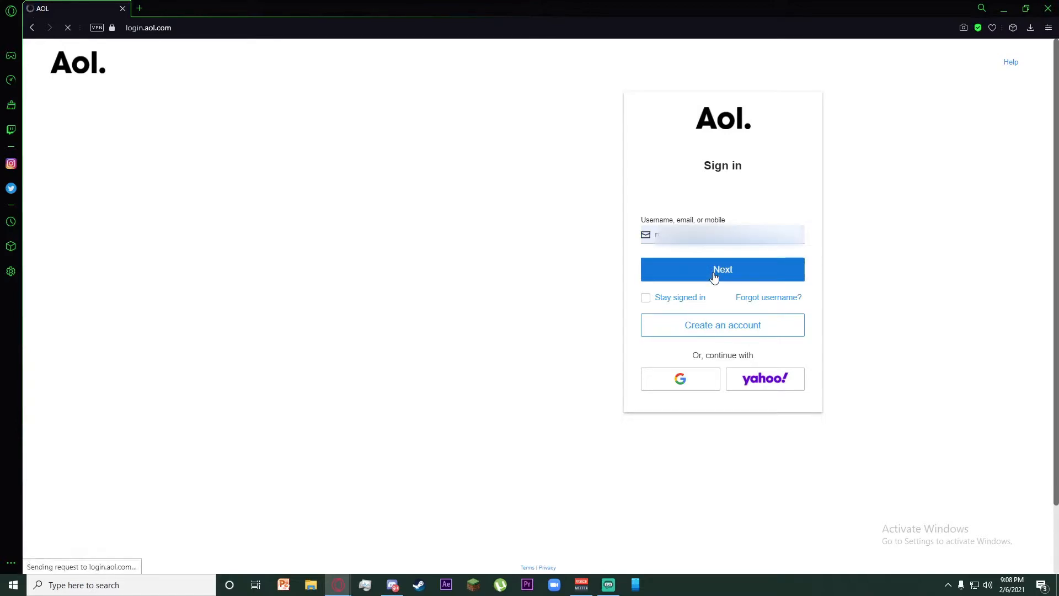
left_click(722, 269)
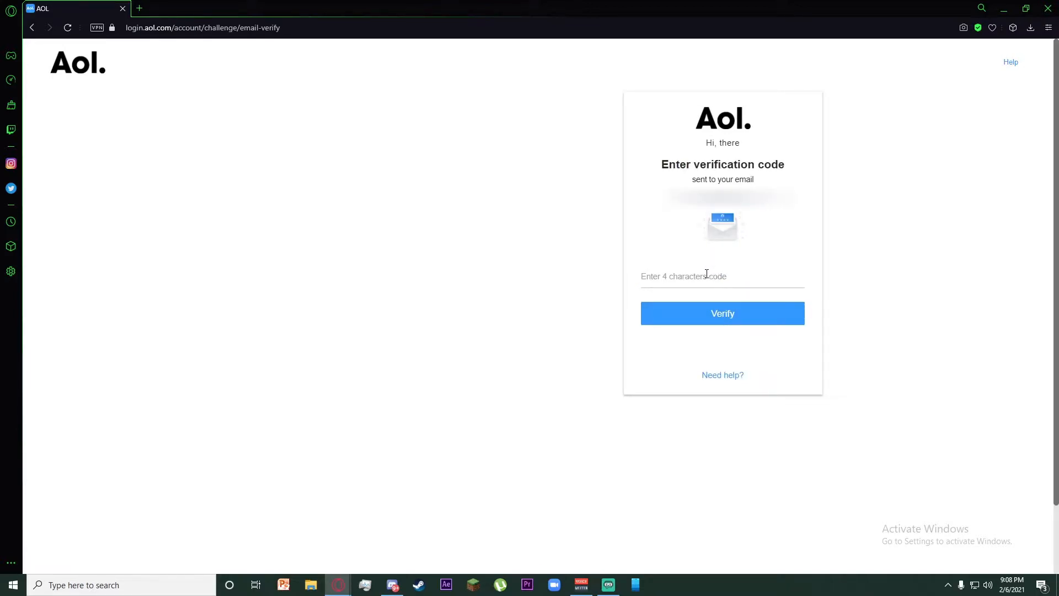
left_click(141, 8)
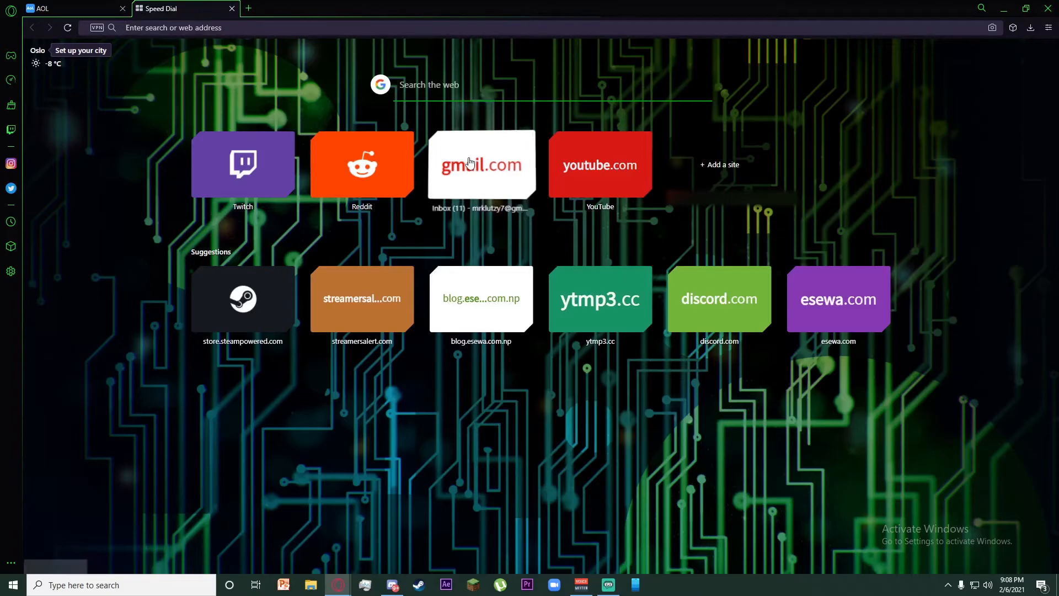
left_click(481, 164)
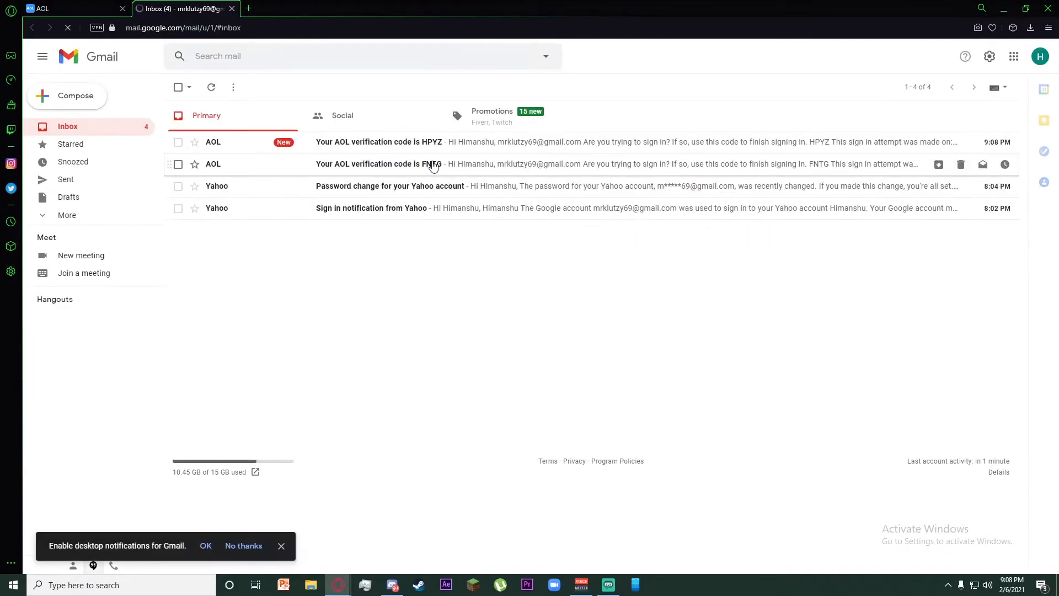
left_click(378, 142)
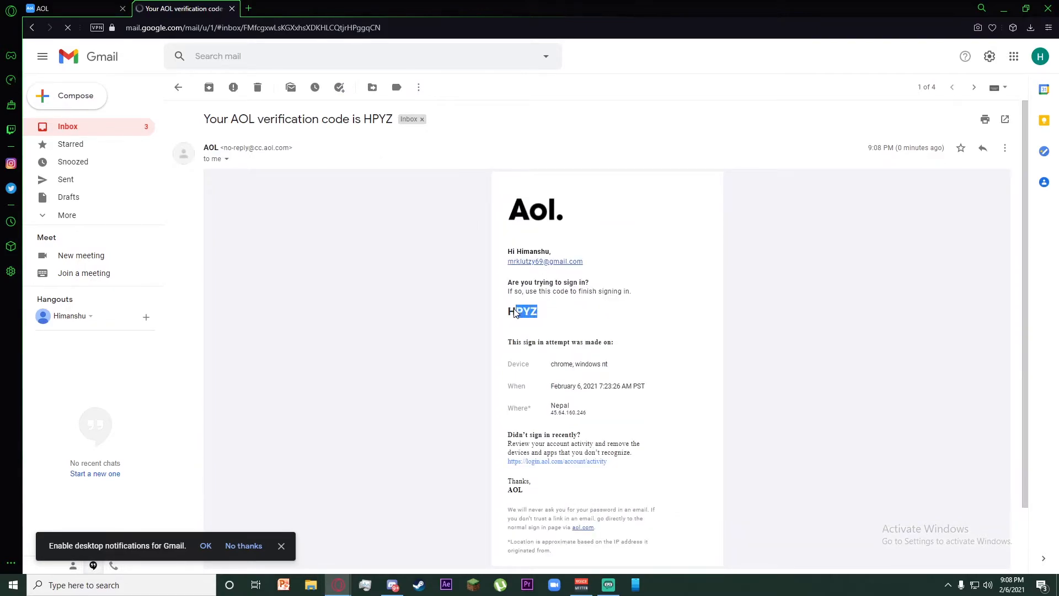
left_click_drag(523, 311, 534, 210)
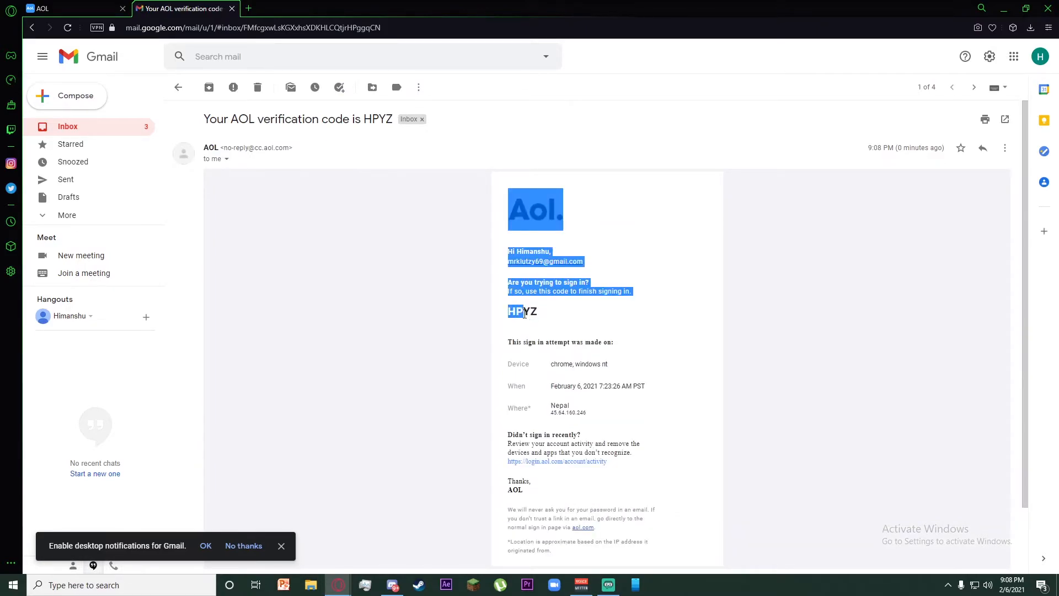
left_click(61, 8)
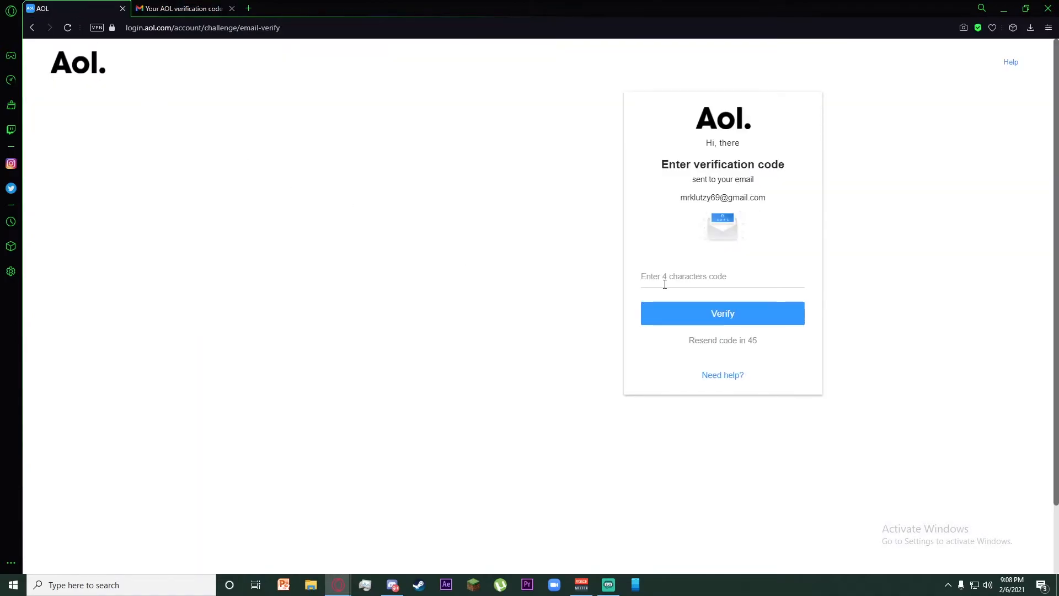
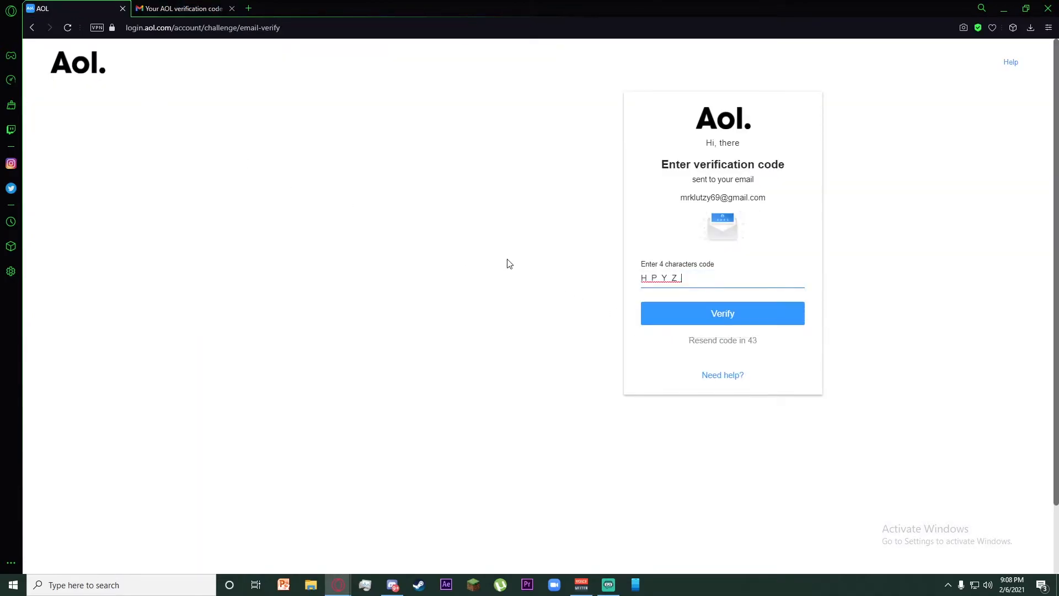
left_click(722, 313)
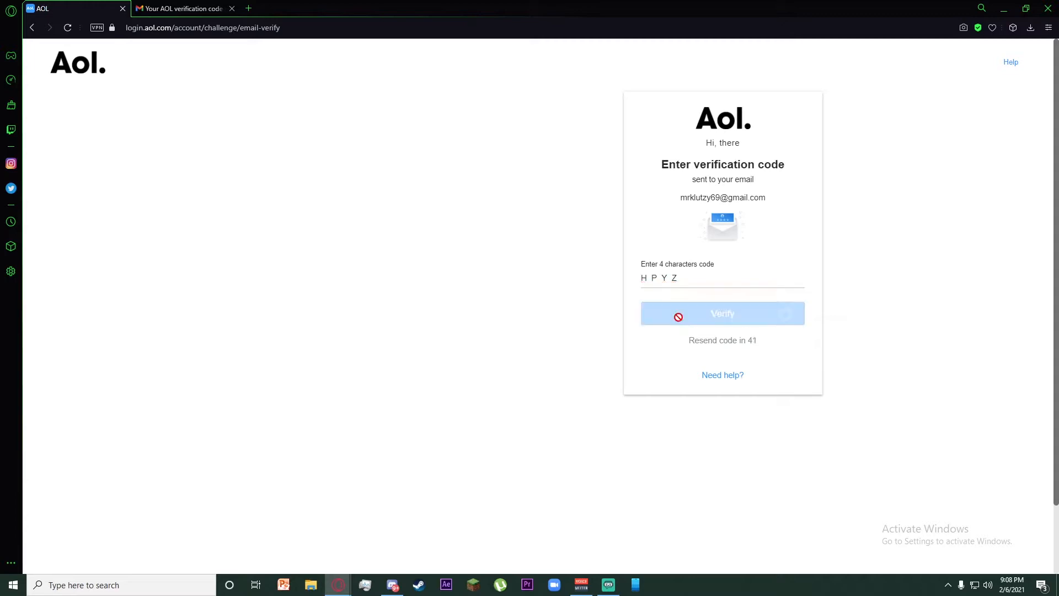
left_click(722, 314)
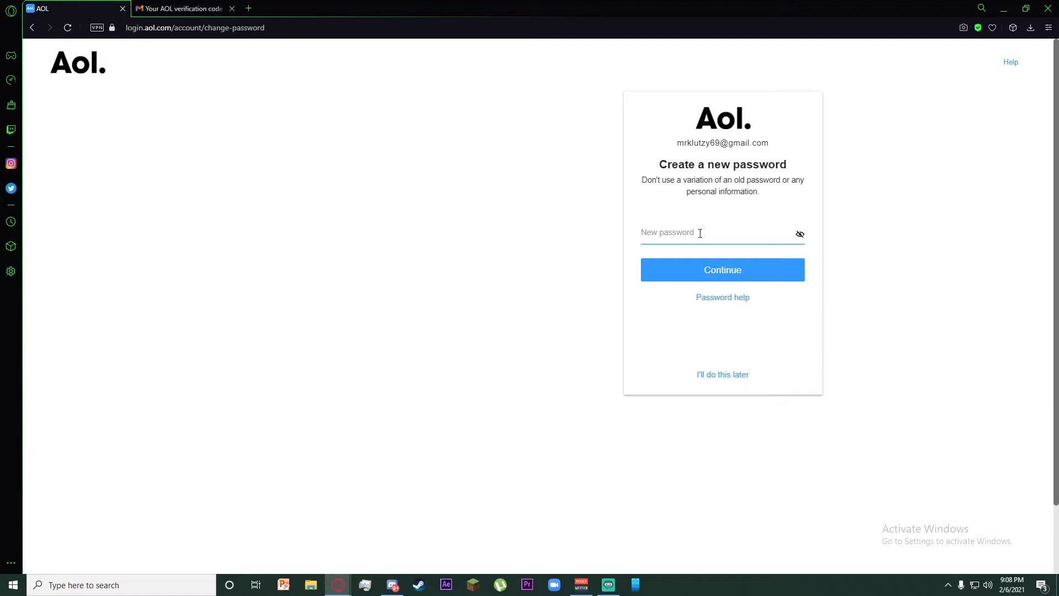
Enter a moderate-strength new password in the New password field and continue
left_click(702, 233)
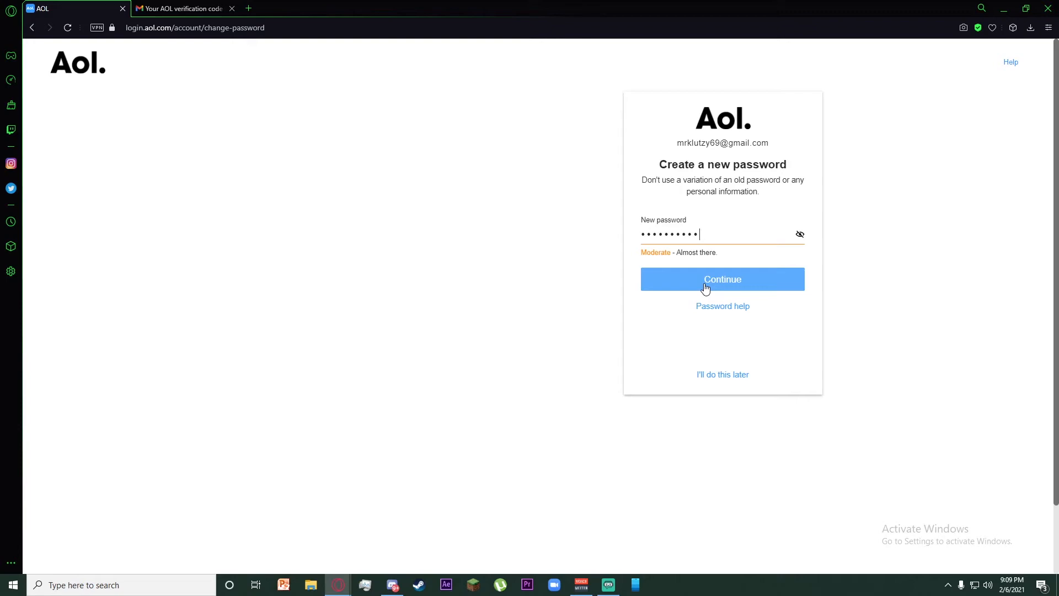
left_click(722, 279)
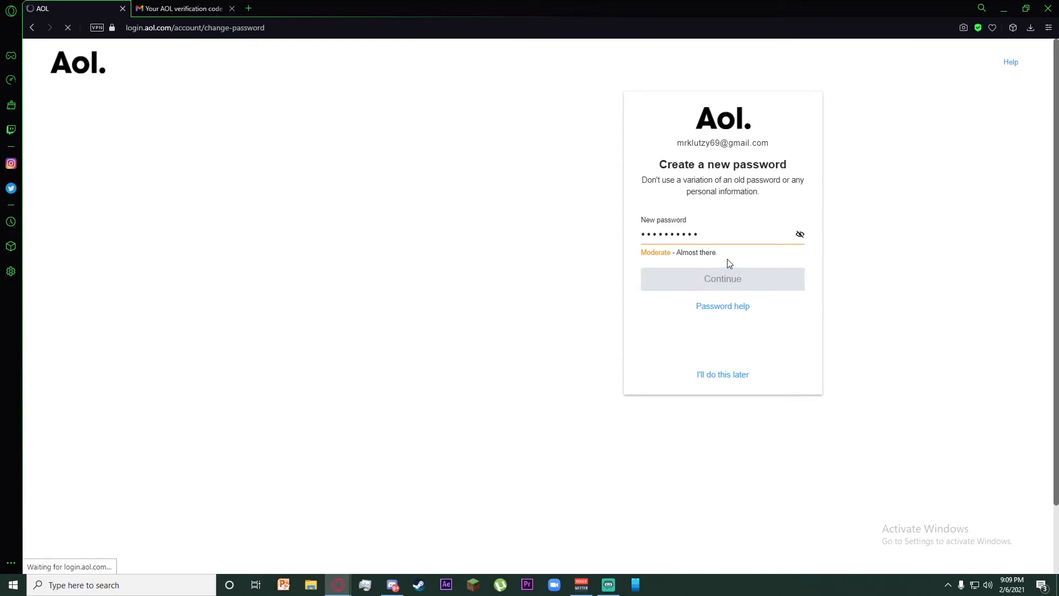